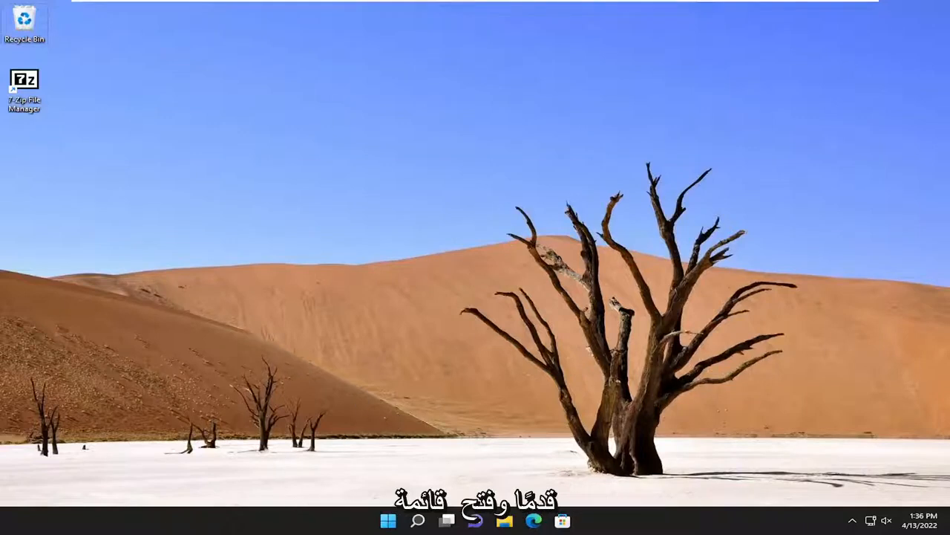
# Search 'control Panel' from Start, open it, and view all items as large icons
pyautogui.write('control Panel')
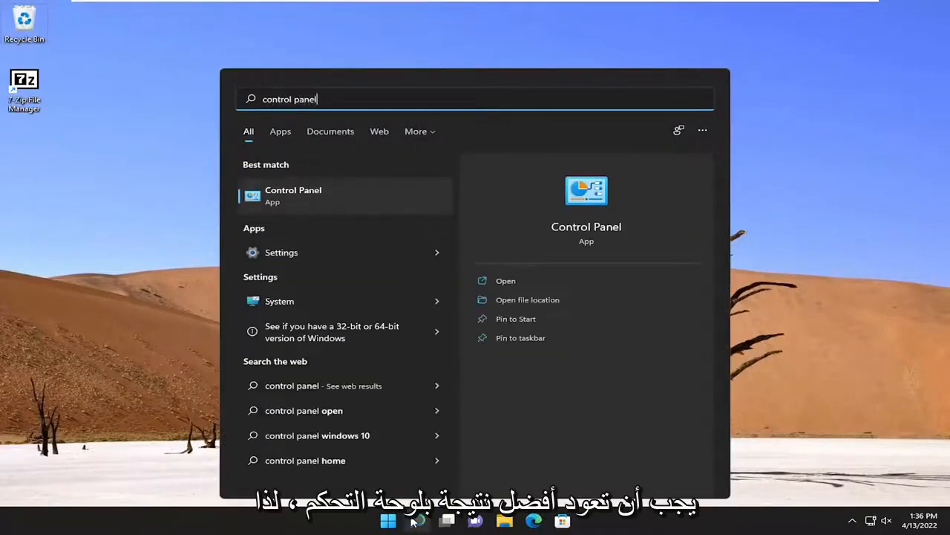
pyautogui.click(293, 195)
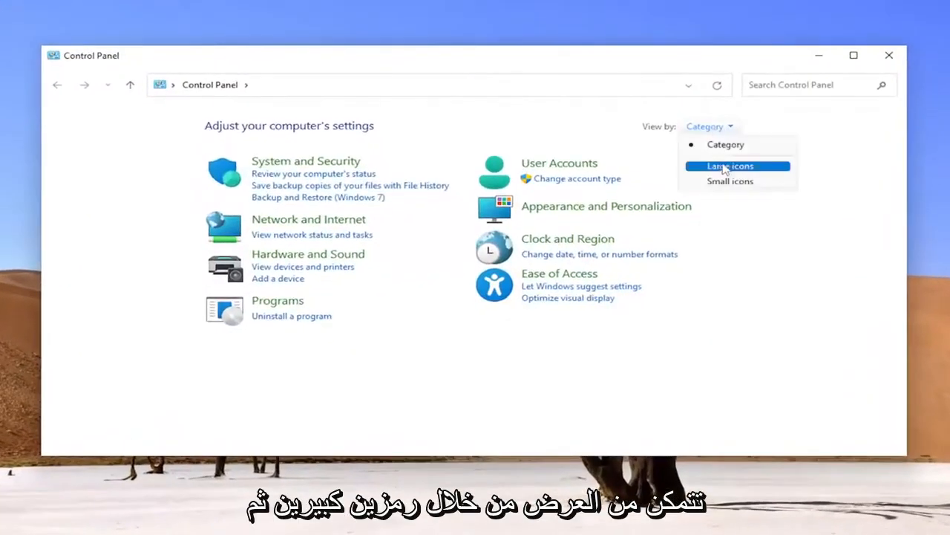
pyautogui.click(730, 165)
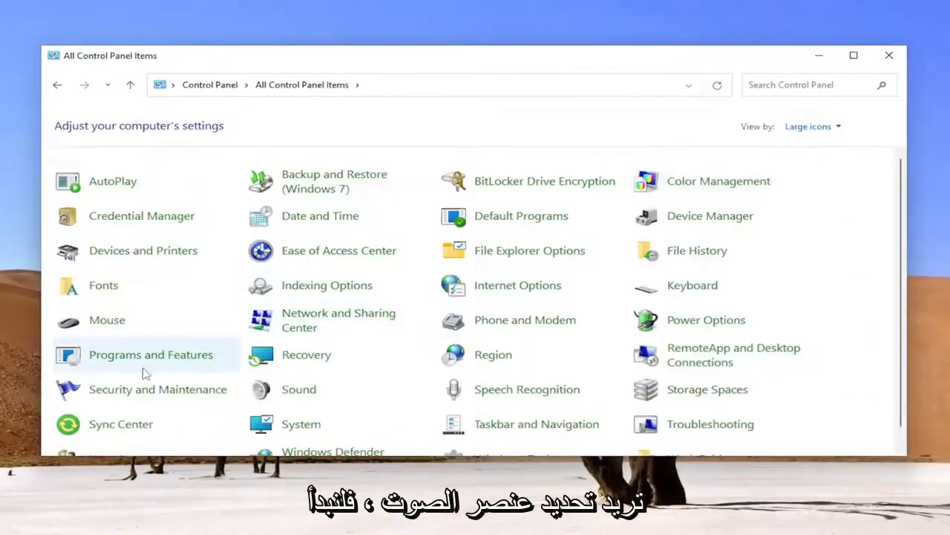
pyautogui.moveTo(298, 389)
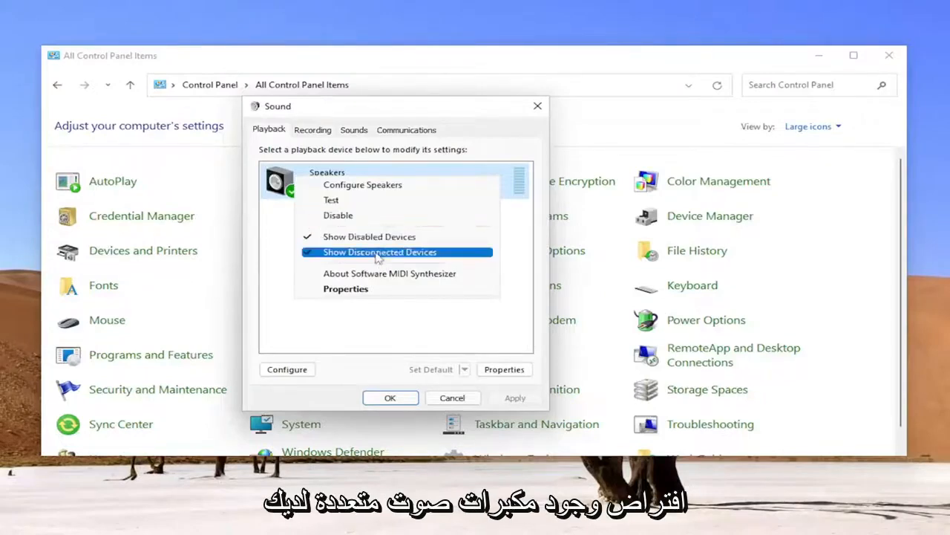
# Show disconnected devices in the Sound playback list, with Speakers as default
pyautogui.click(379, 251)
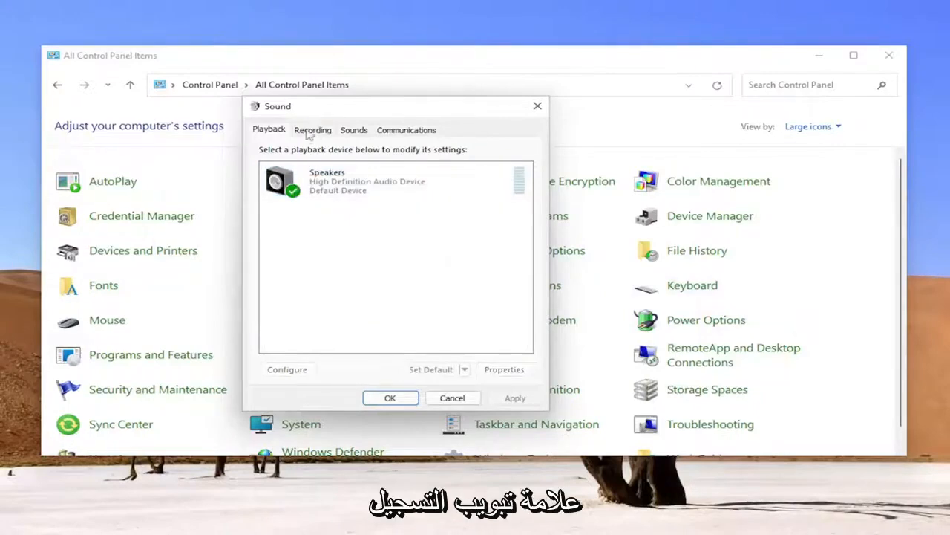
# Open Properties for the Microphone on the Recording tab
pyautogui.click(312, 130)
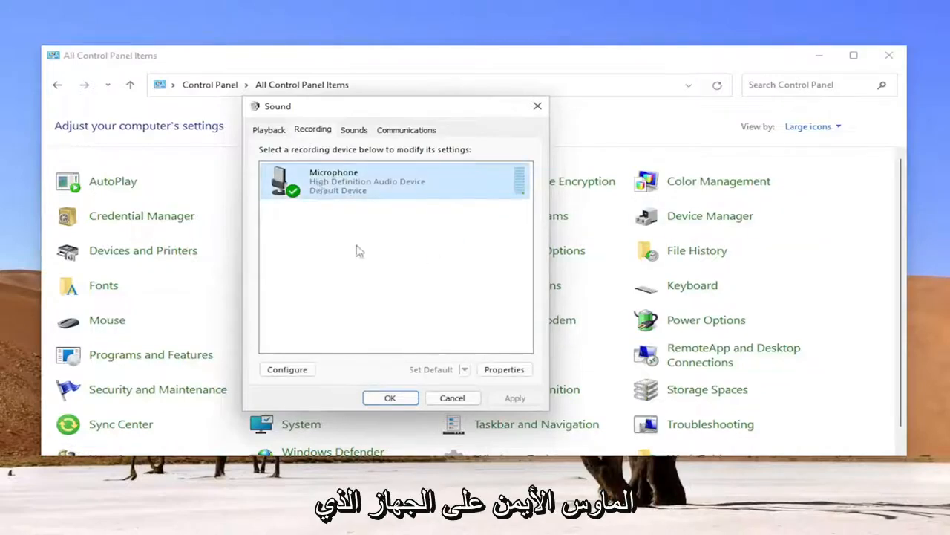
pyautogui.rightClick(335, 180)
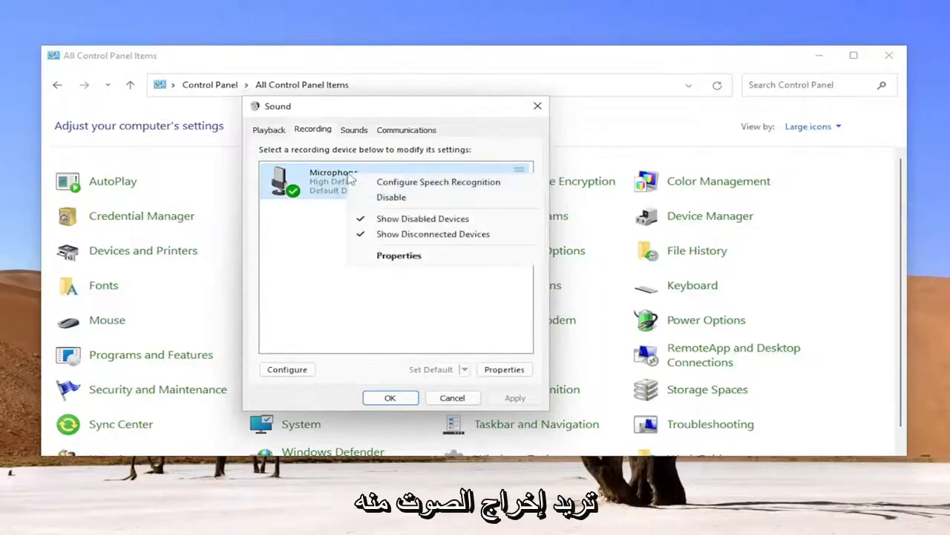
pyautogui.click(398, 255)
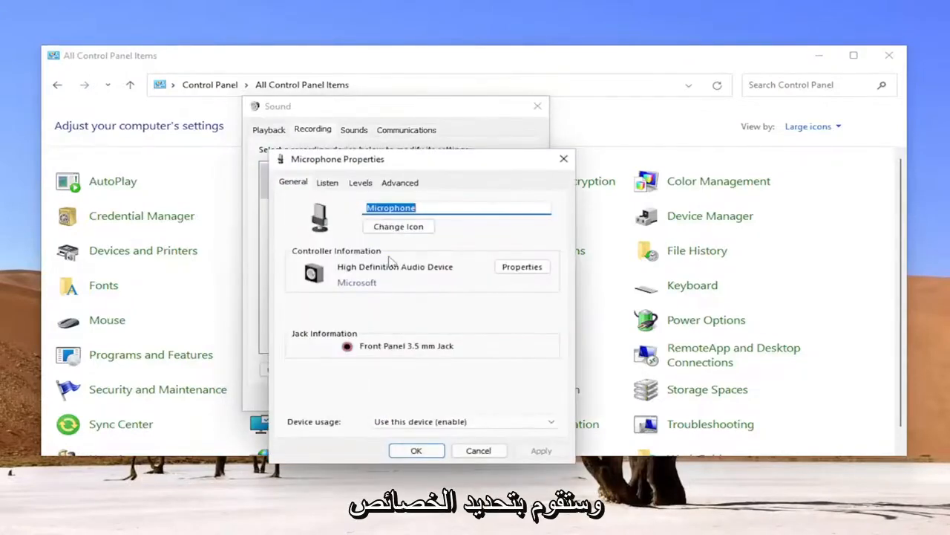
# On the Listen tab, route playback through Speakers (High Definition Audio Device)
pyautogui.click(328, 183)
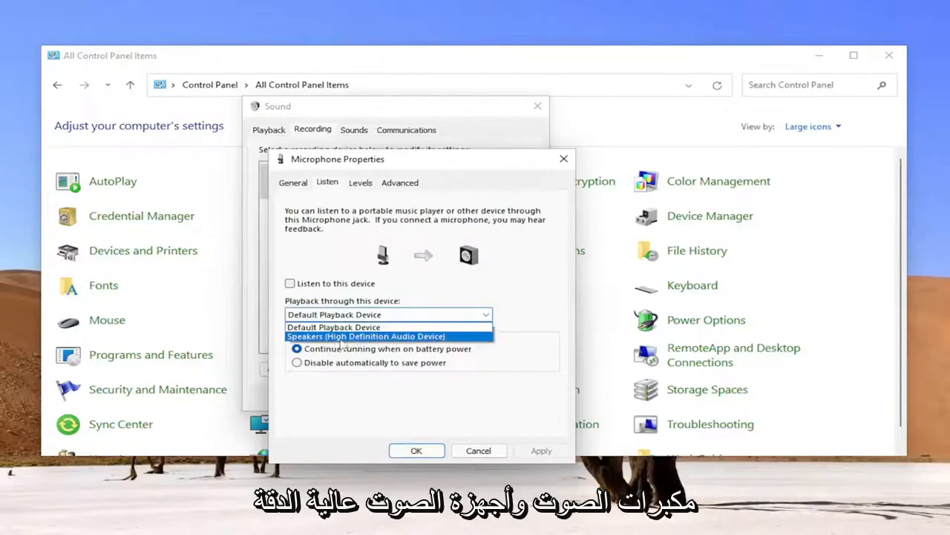
pyautogui.click(365, 336)
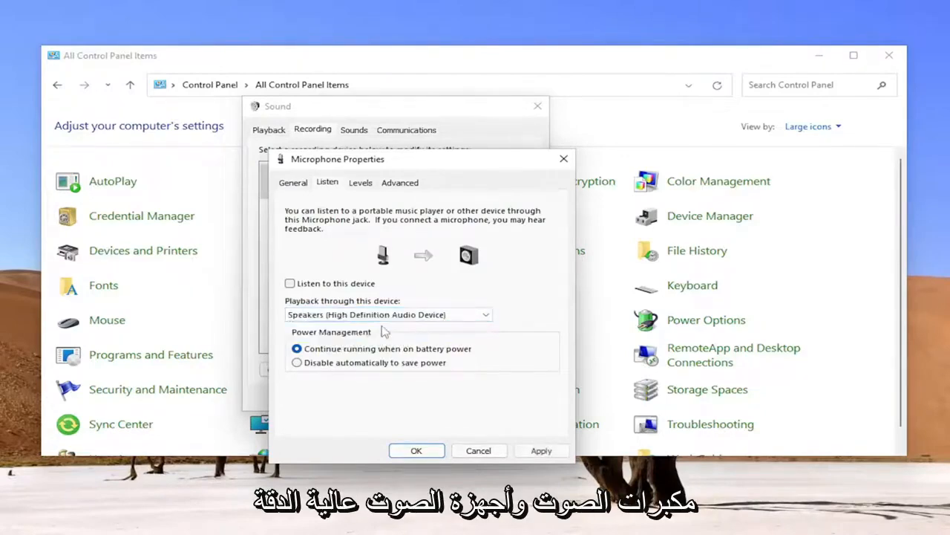